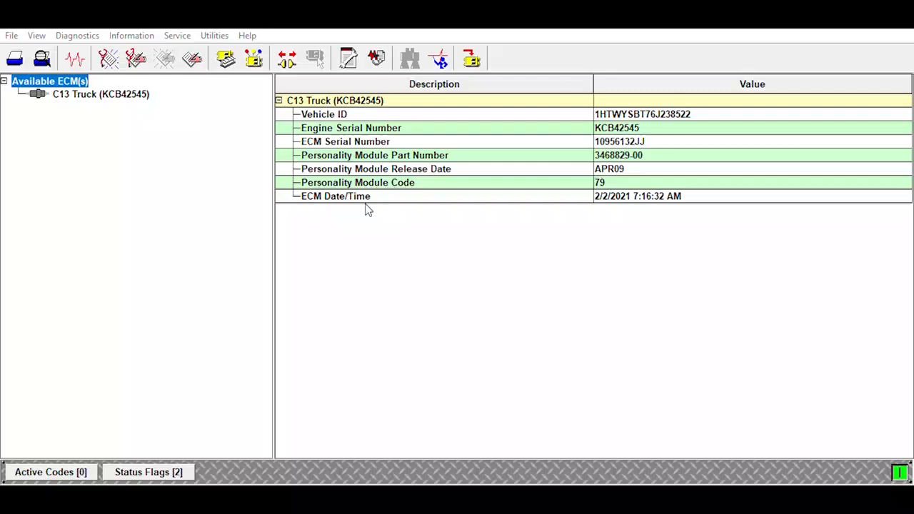
pyautogui.moveTo(584, 182)
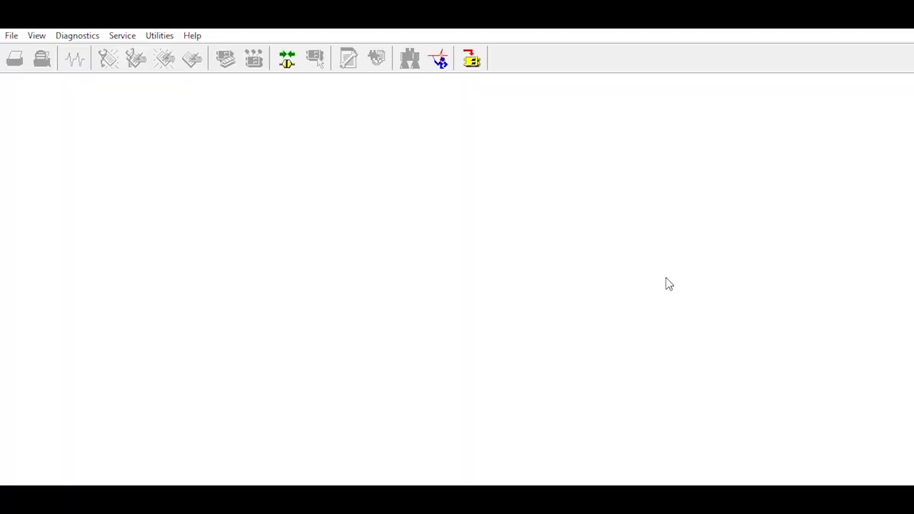
pyautogui.moveTo(391, 215)
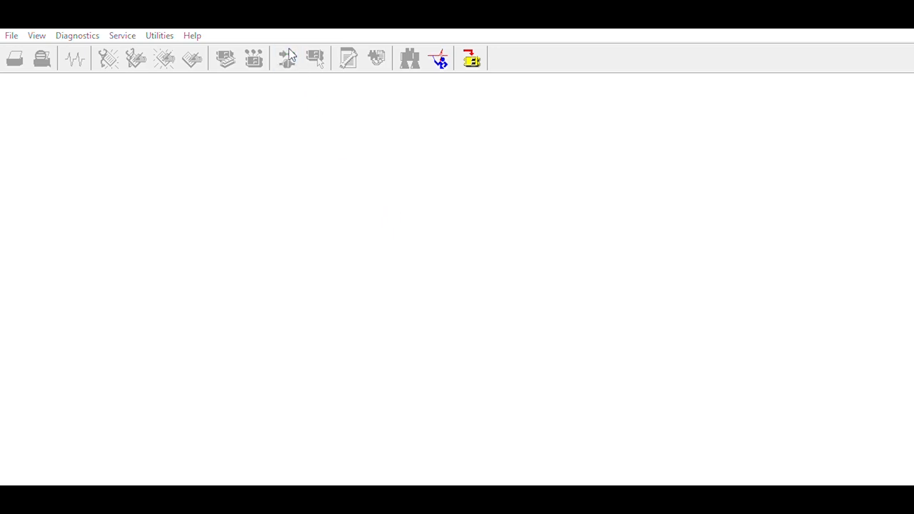
pyautogui.moveTo(364, 271)
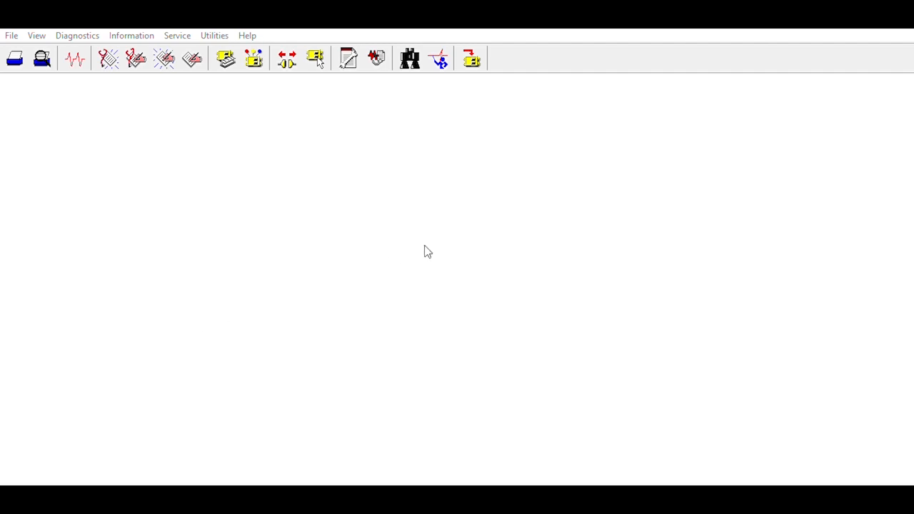
pyautogui.moveTo(488, 322)
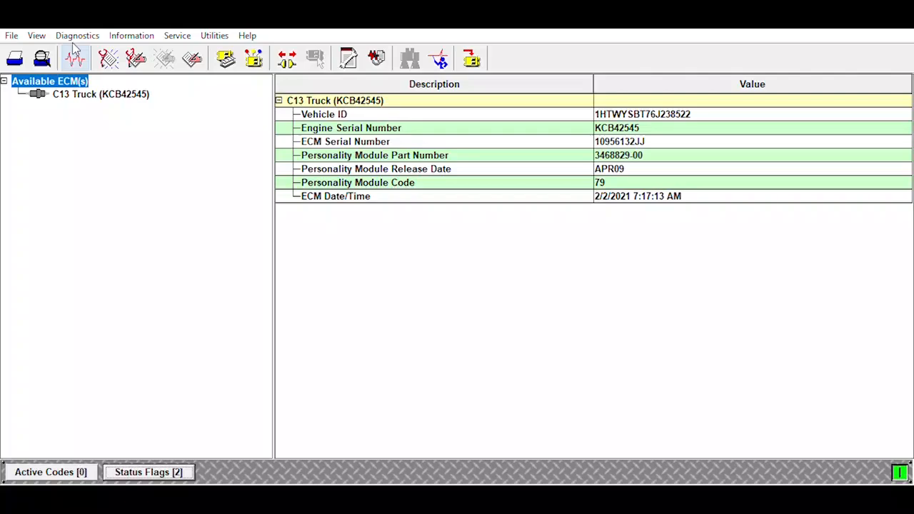
# - Open the Status Tool showing Status Group #1: vehicle speed, engine speed and temperatures
pyautogui.click(75, 59)
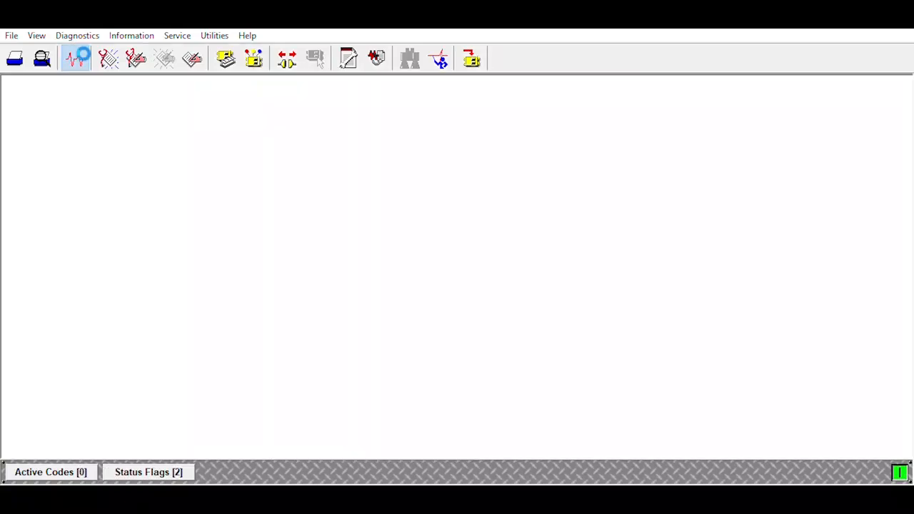
pyautogui.click(75, 58)
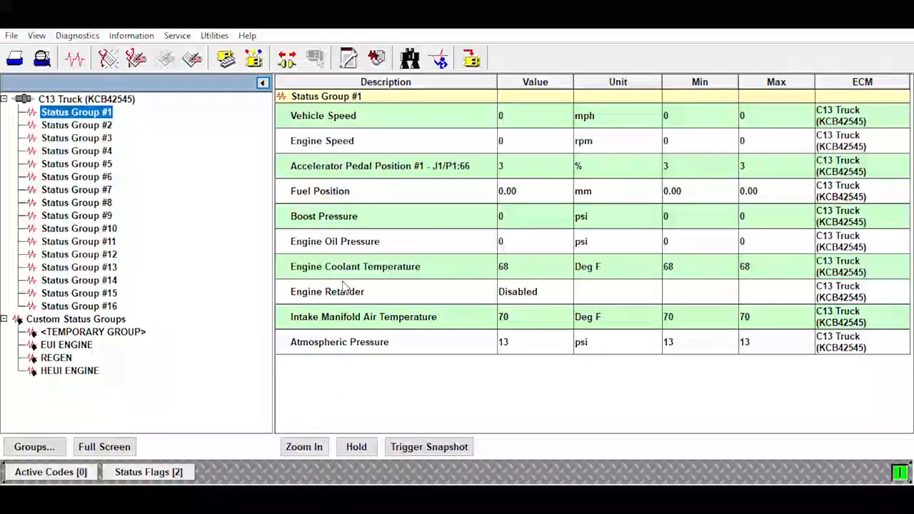
pyautogui.moveTo(384, 307)
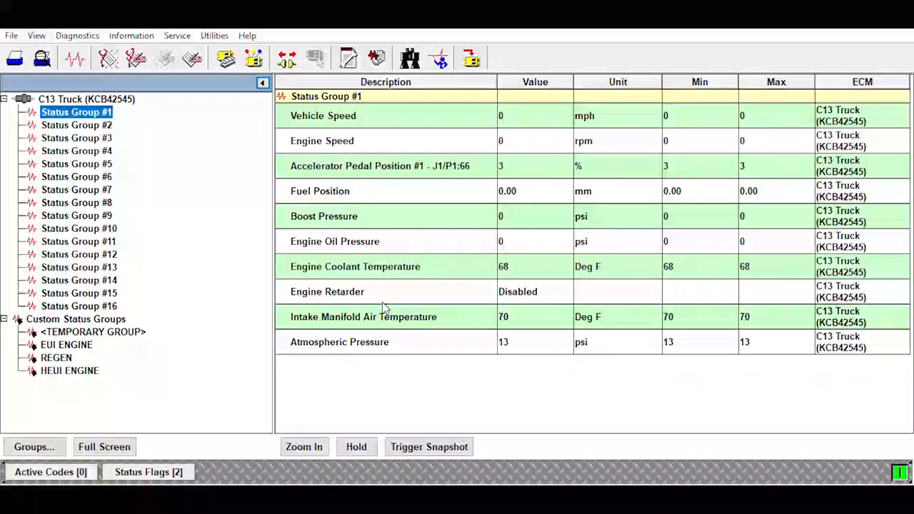
pyautogui.moveTo(242, 238)
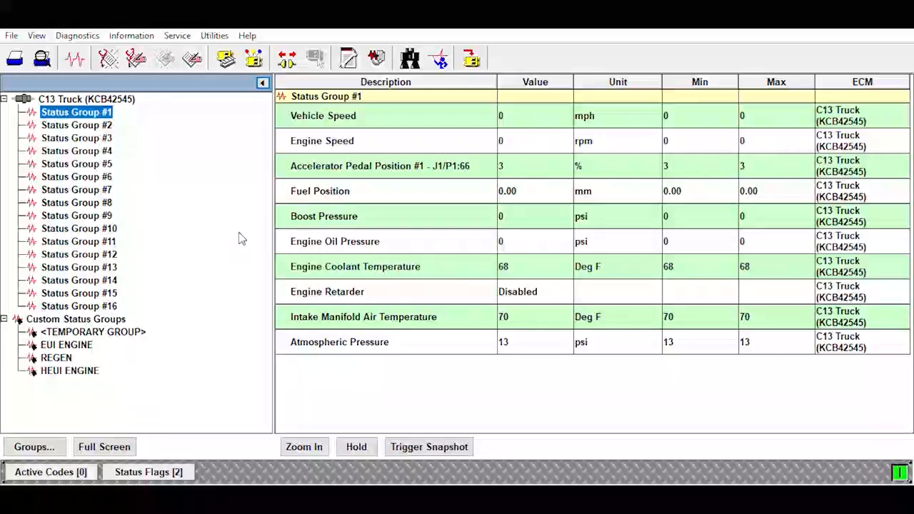
pyautogui.moveTo(277, 175)
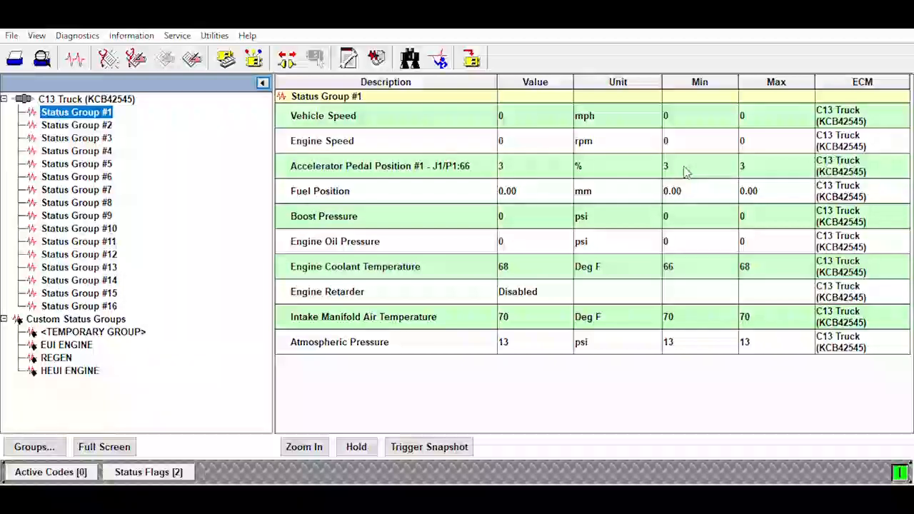
pyautogui.moveTo(756, 158)
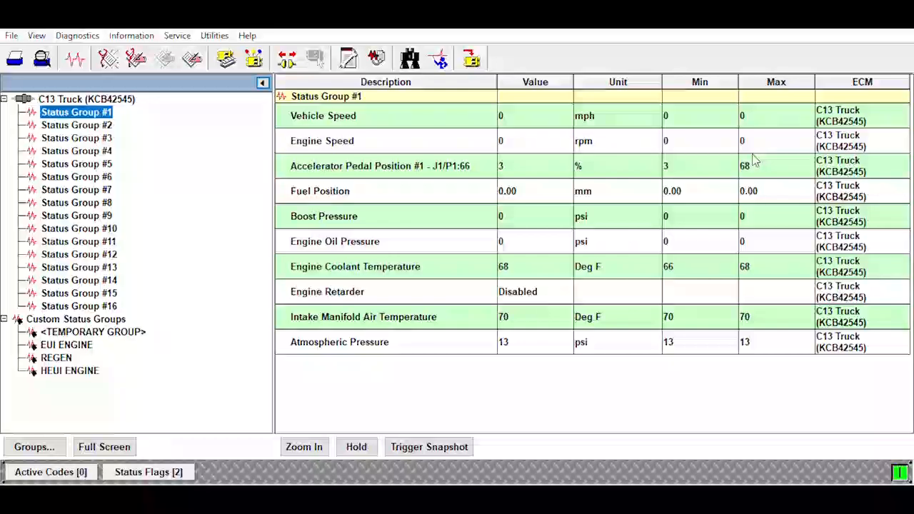
pyautogui.moveTo(113, 278)
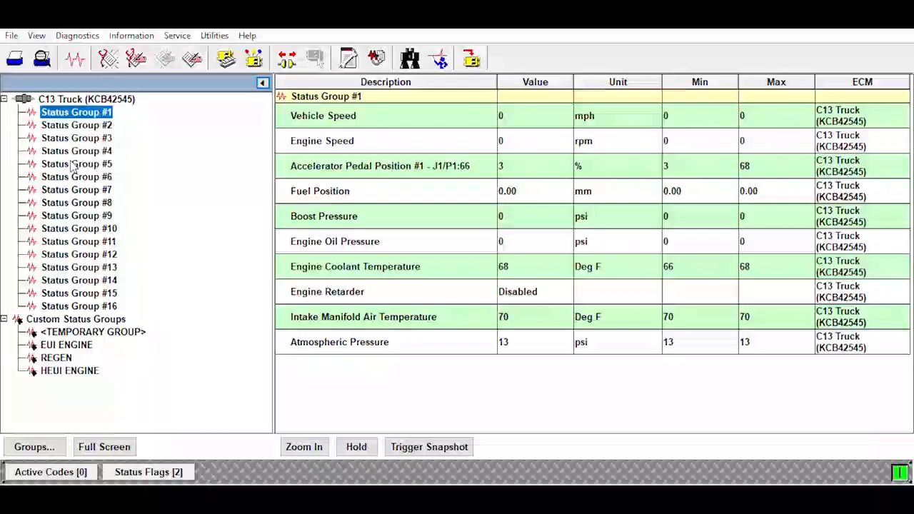
# - Show Status Group #2, then Status Group #3 with fuel rate and battery voltage
pyautogui.click(77, 125)
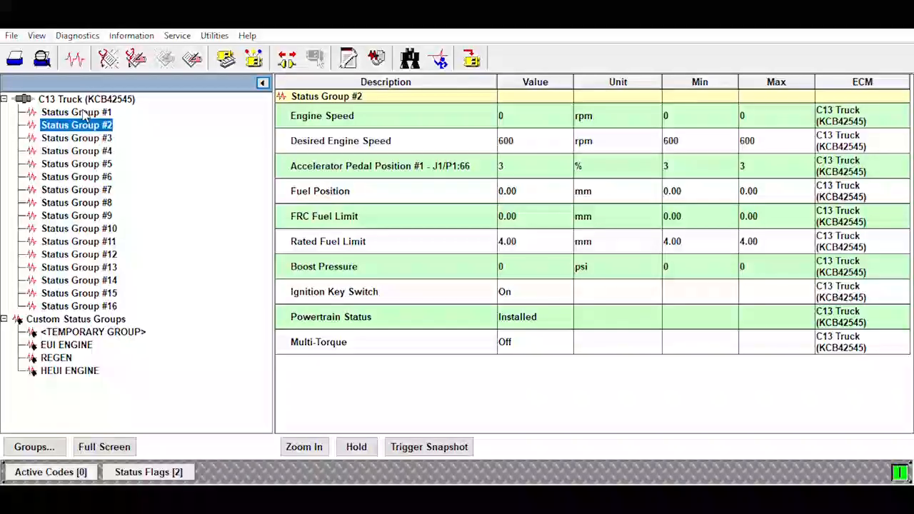
pyautogui.moveTo(86, 125)
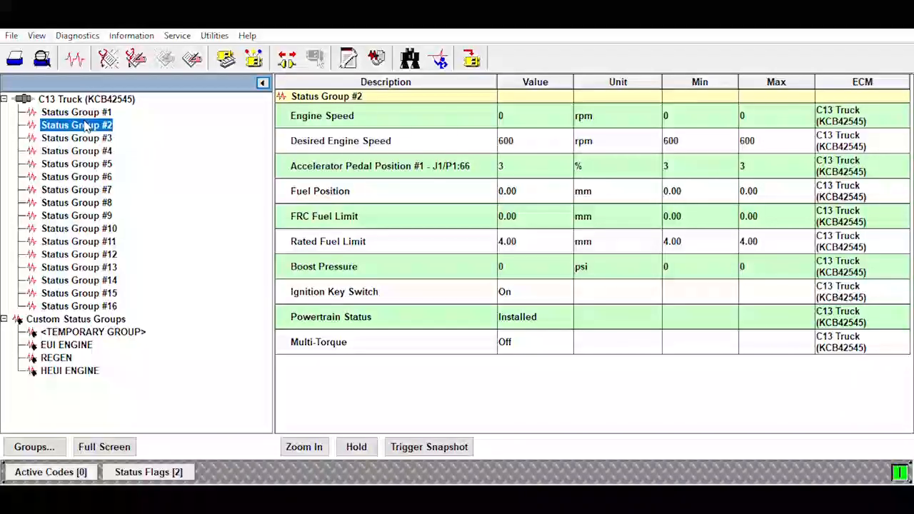
pyautogui.click(76, 138)
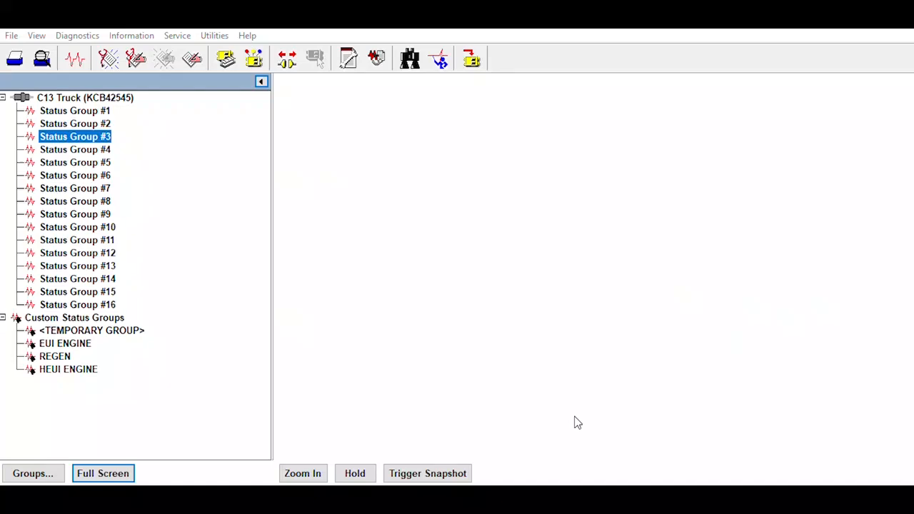
pyautogui.doubleClick(75, 137)
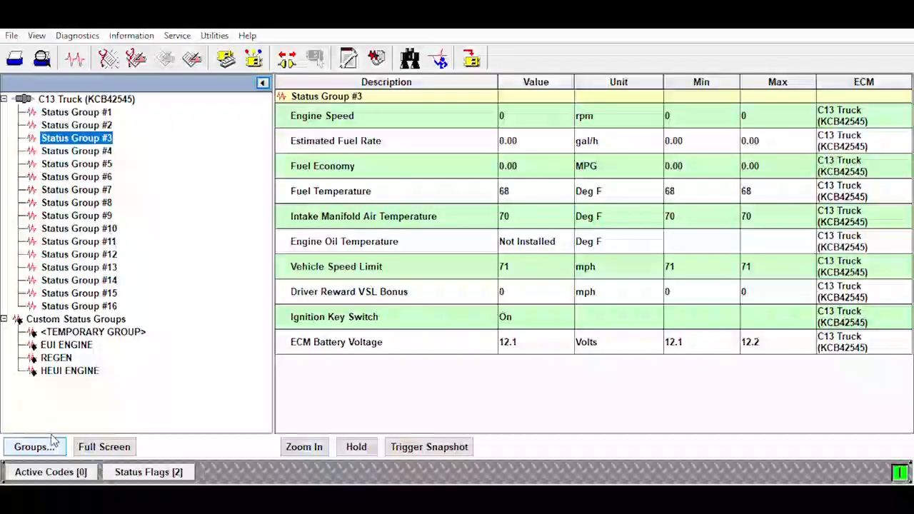
pyautogui.moveTo(278, 339)
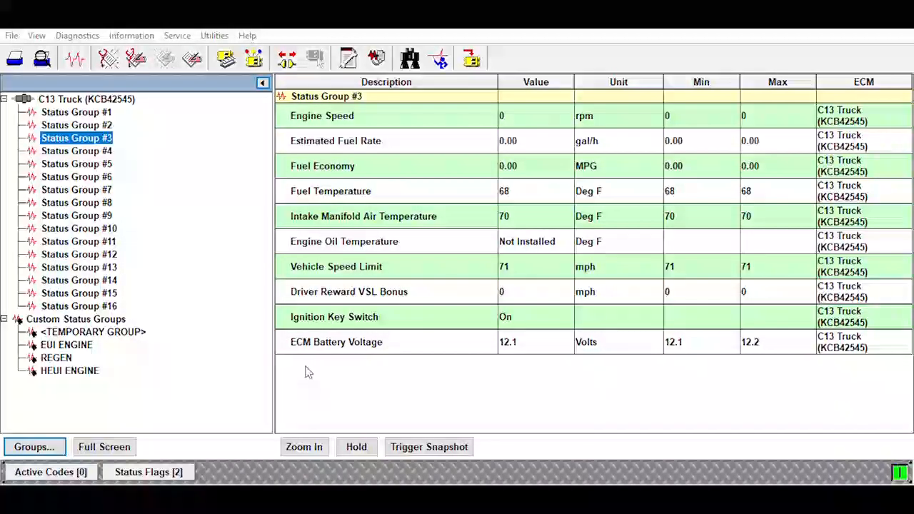
pyautogui.moveTo(638, 410)
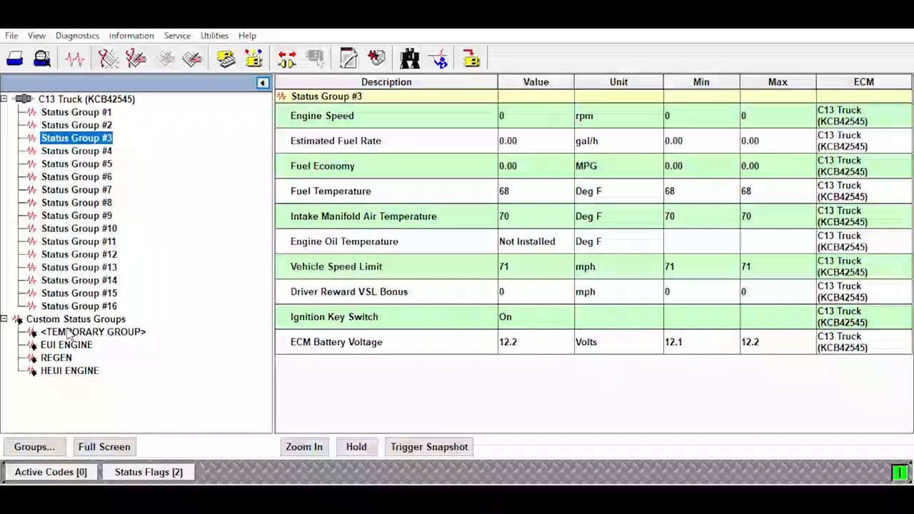
# - Browse the REGEN, HEUI ENGINE and <TEMPORARY GROUP> custom groups, then view active codes (none)
pyautogui.click(56, 358)
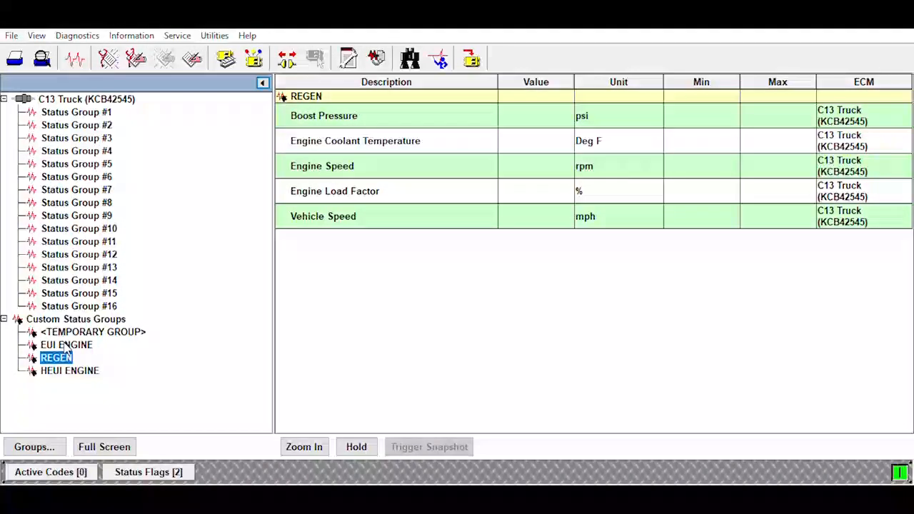
pyautogui.click(69, 370)
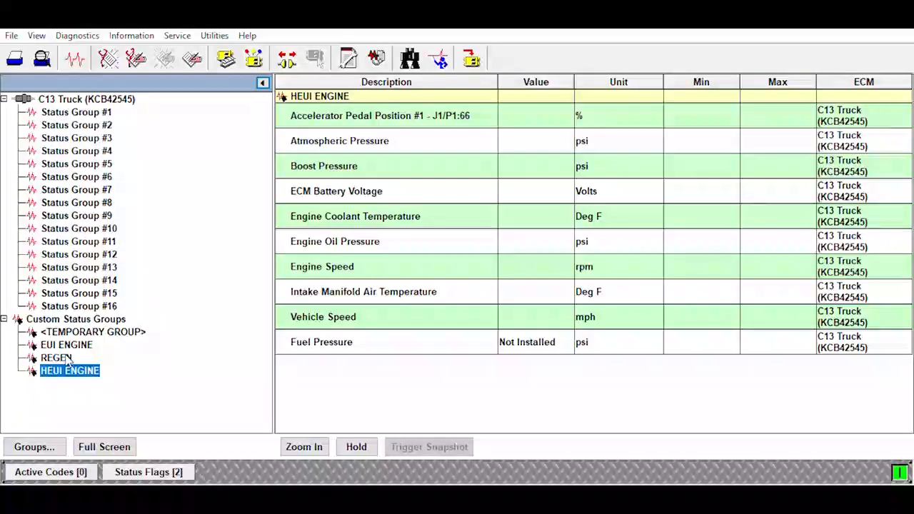
pyautogui.click(93, 331)
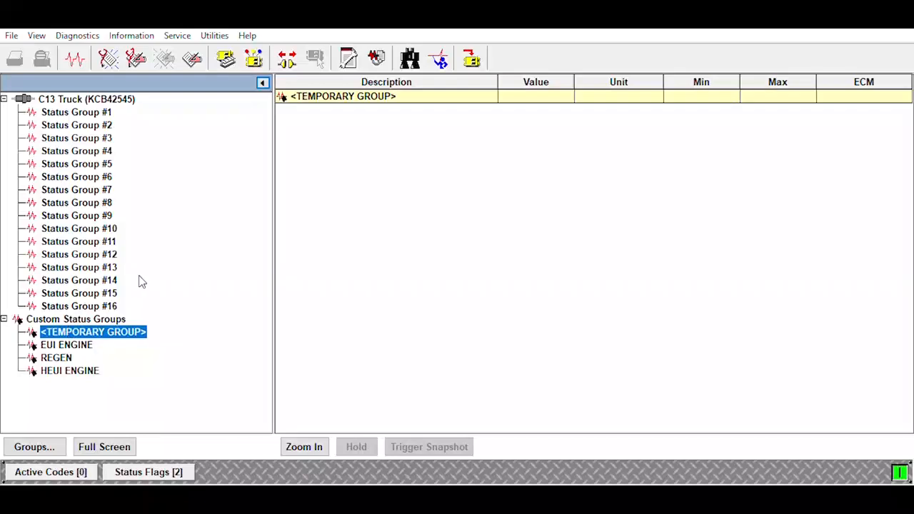
pyautogui.click(76, 112)
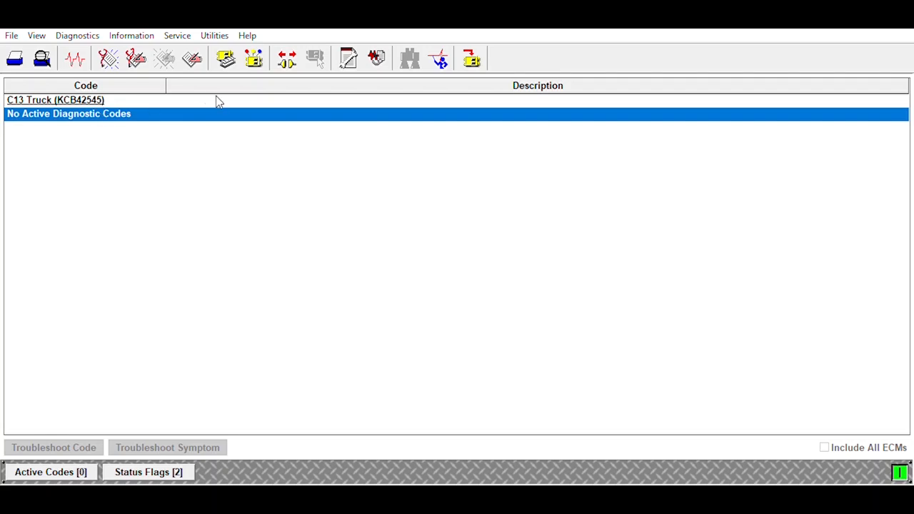
# - List logged codes and select 231-12 J1939 Device Not Responding (246 occurrences)
pyautogui.click(136, 59)
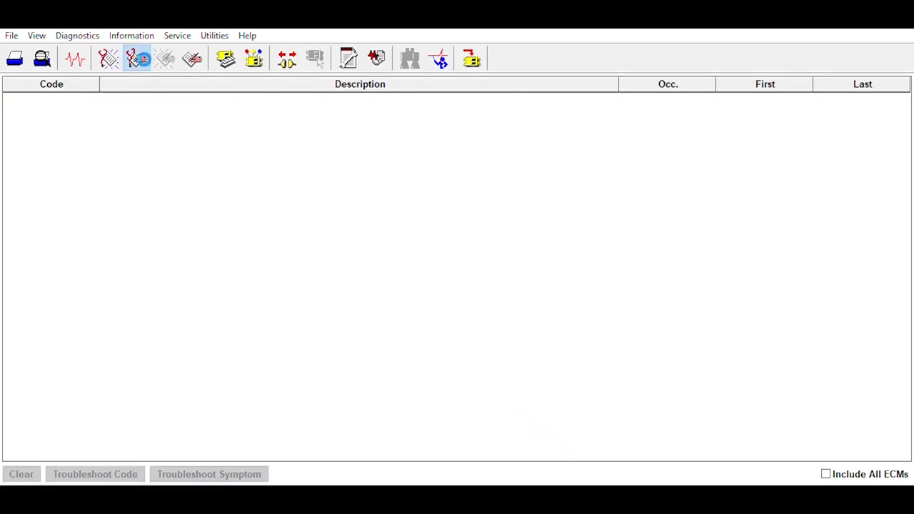
pyautogui.click(136, 58)
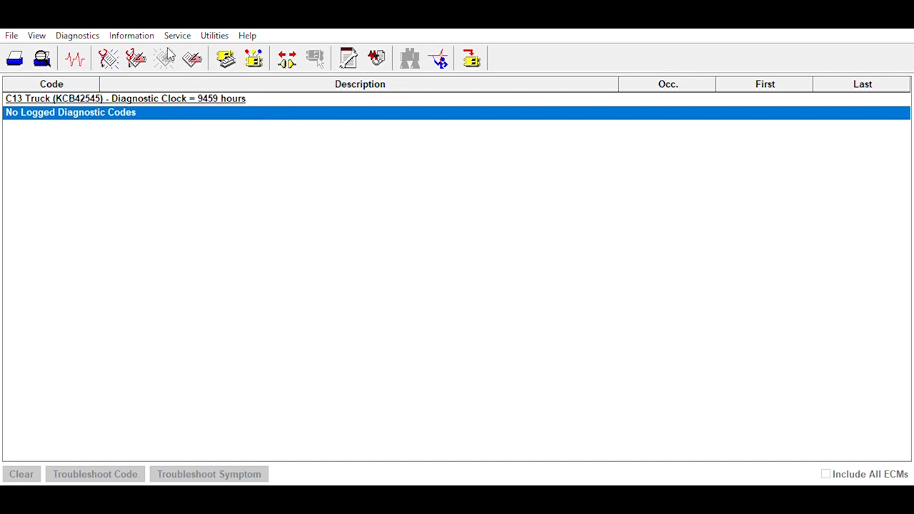
pyautogui.click(193, 58)
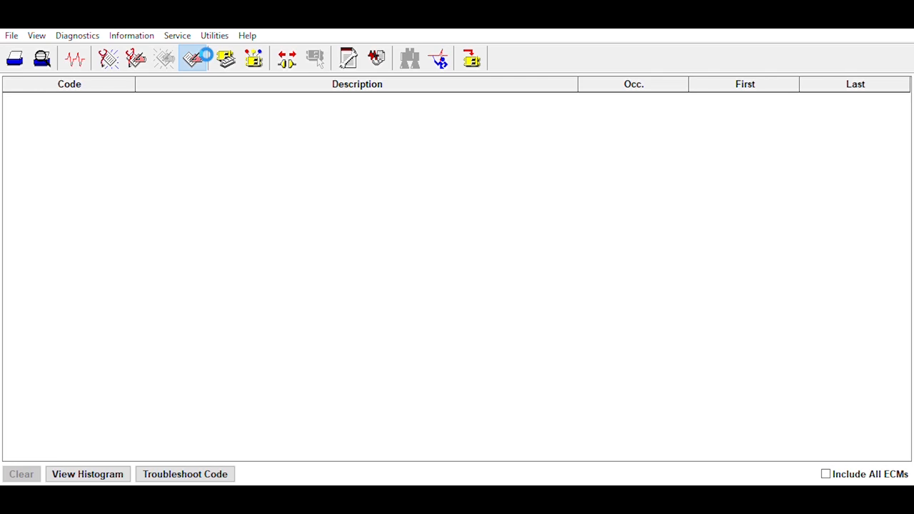
pyautogui.click(193, 59)
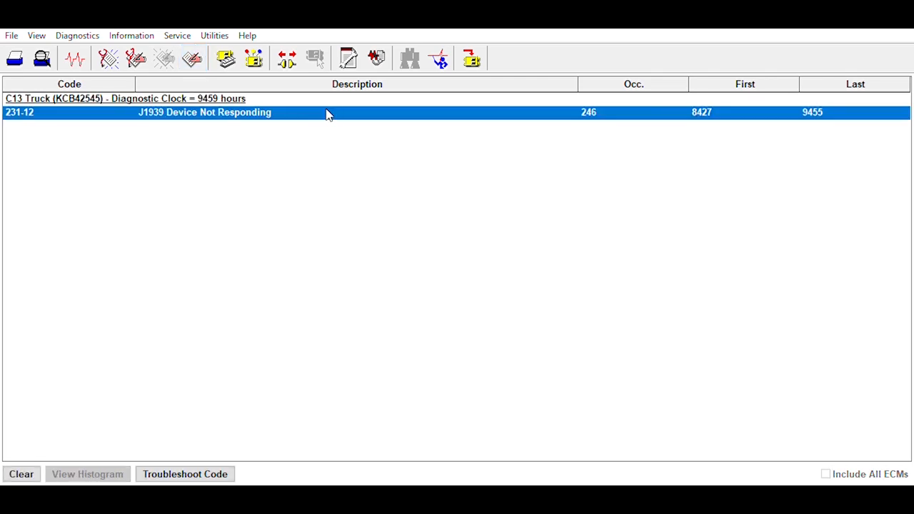
pyautogui.moveTo(208, 93)
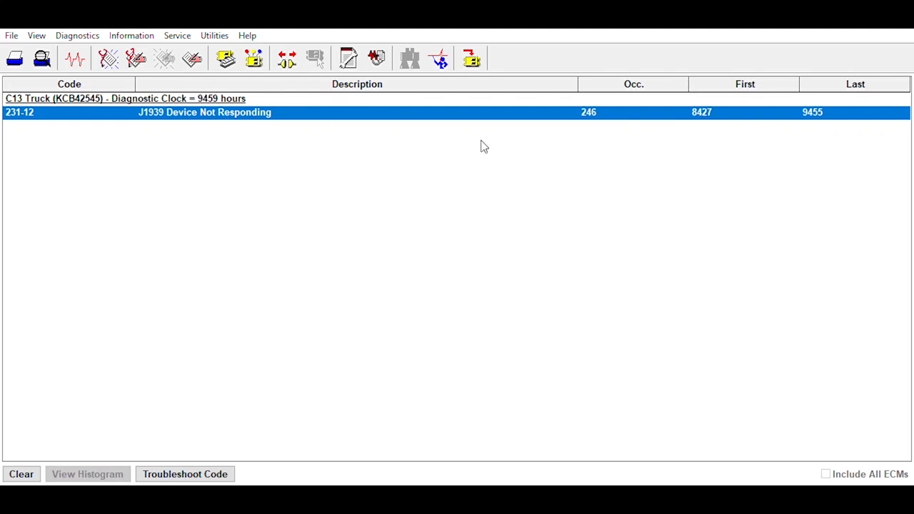
pyautogui.moveTo(658, 109)
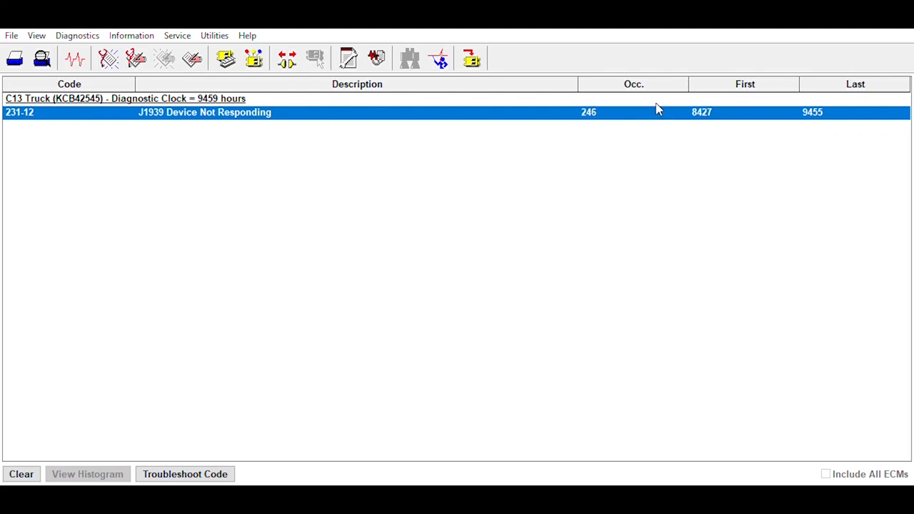
pyautogui.moveTo(825, 123)
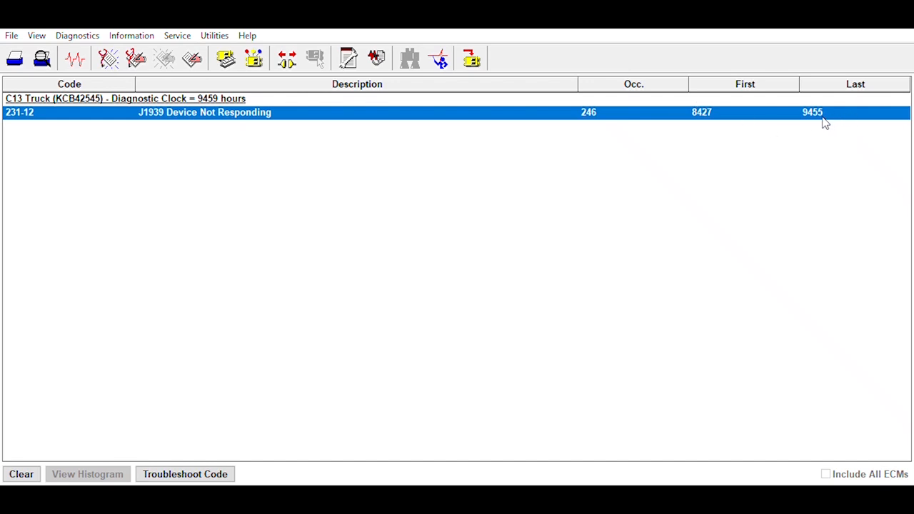
pyautogui.moveTo(350, 179)
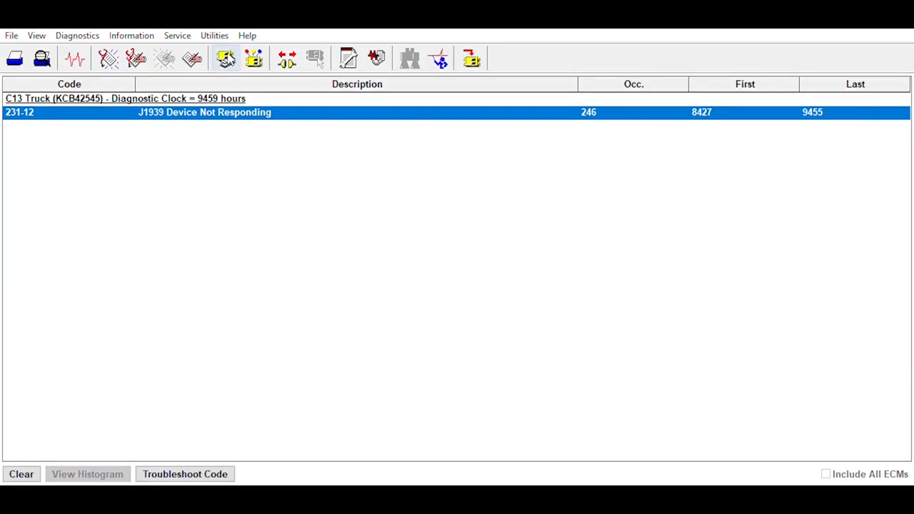
# - Review the ECM summary, then show configuration with the 430 hp, 2100 rpm rating
pyautogui.click(227, 59)
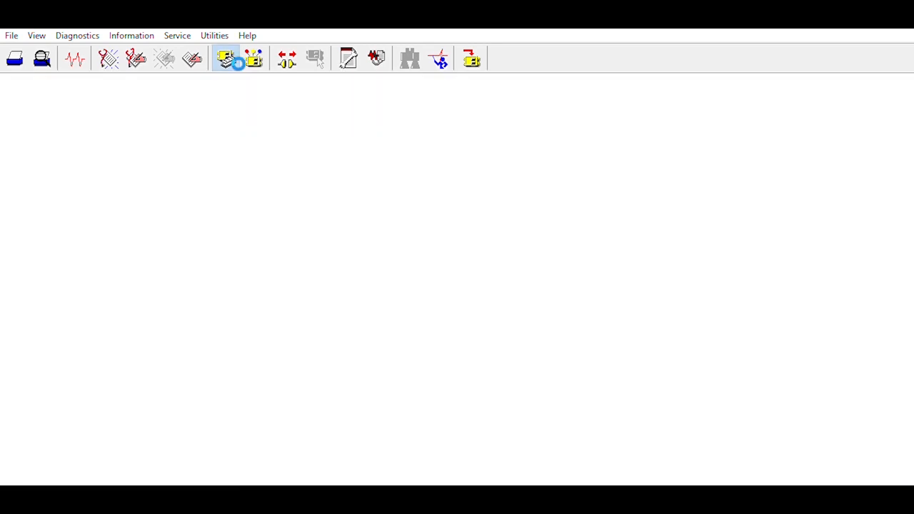
pyautogui.click(226, 58)
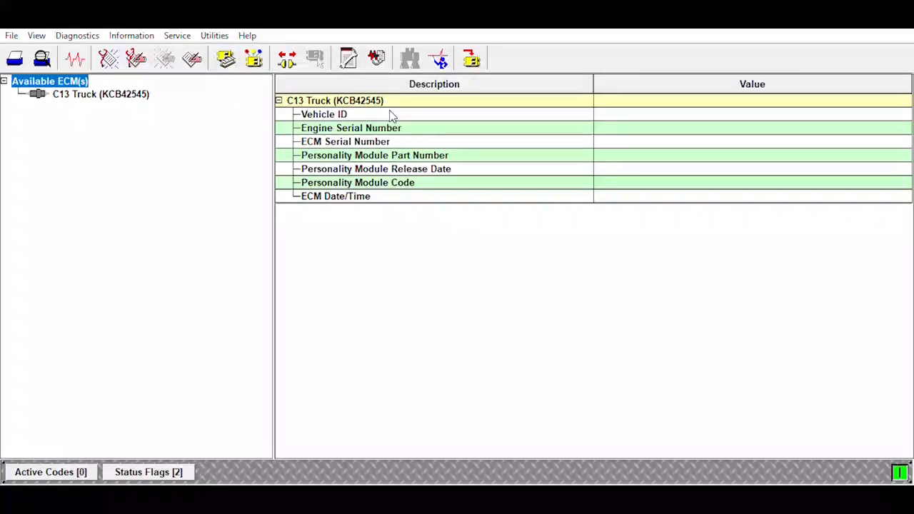
pyautogui.click(15, 59)
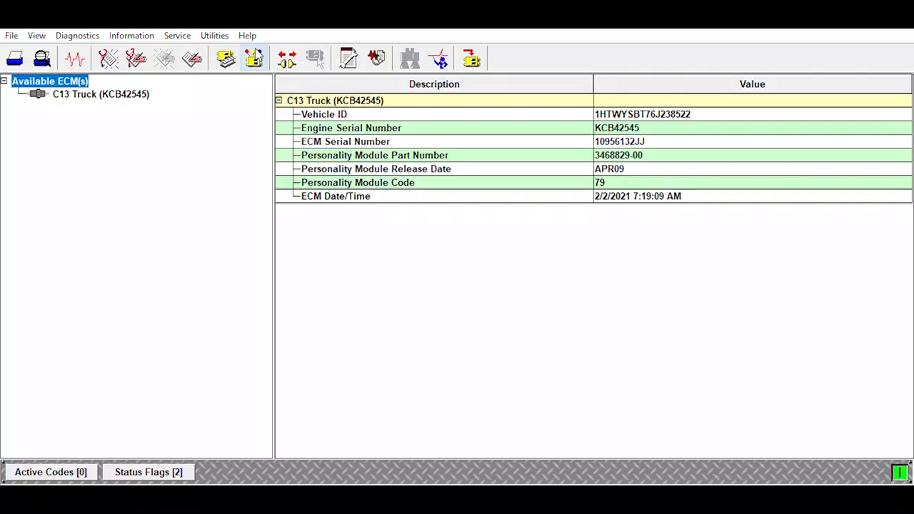
pyautogui.click(254, 58)
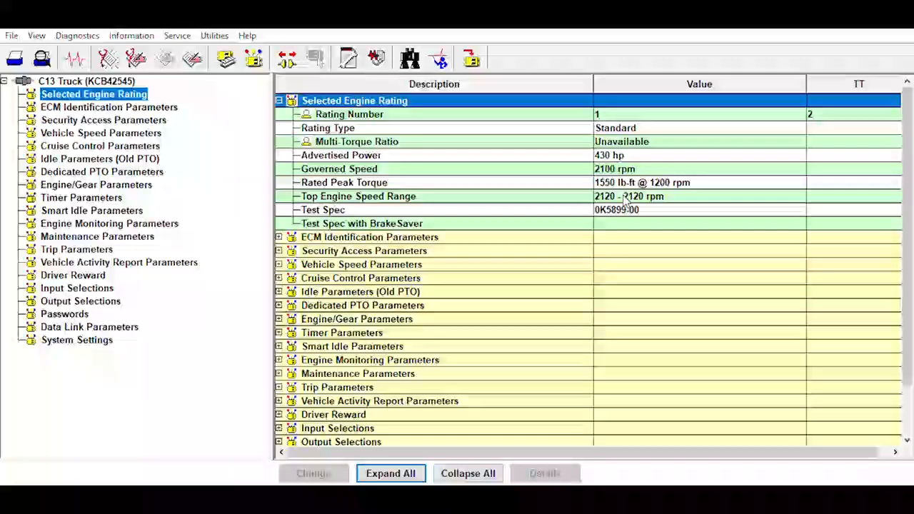
# - Collapse and re-expand all configuration groups, scrolling past Tachometer Calibration to system settings
pyautogui.click(468, 474)
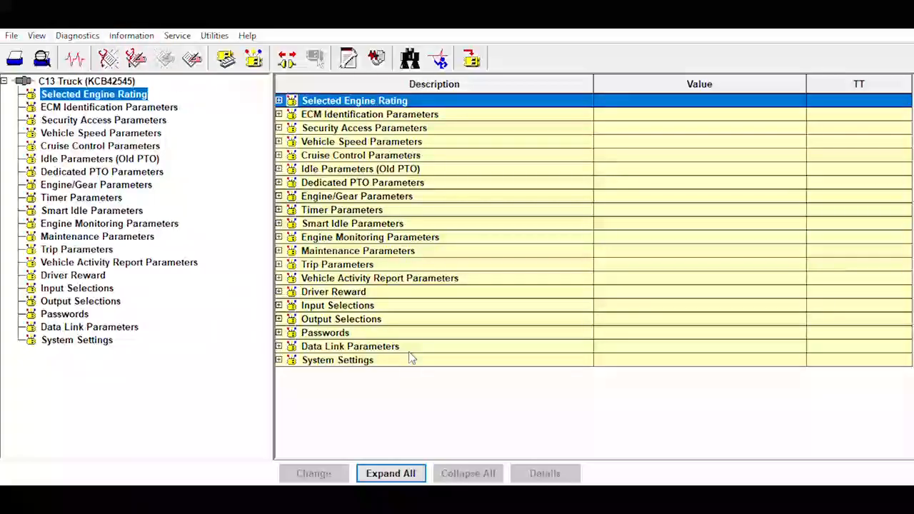
pyautogui.click(390, 474)
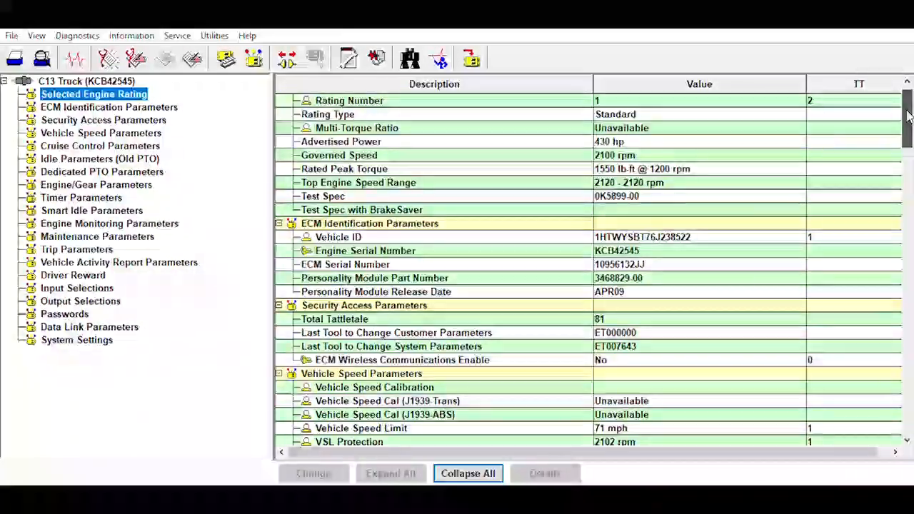
pyautogui.scroll(-3)
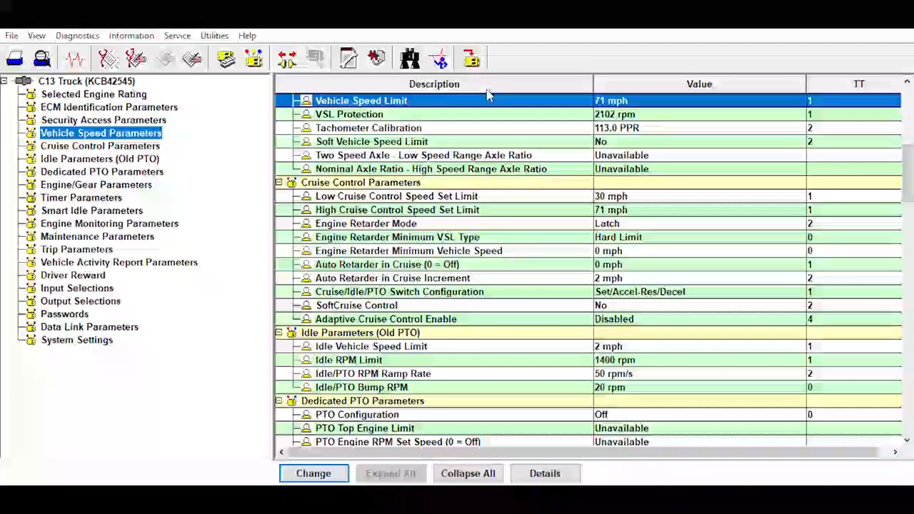
pyautogui.click(369, 128)
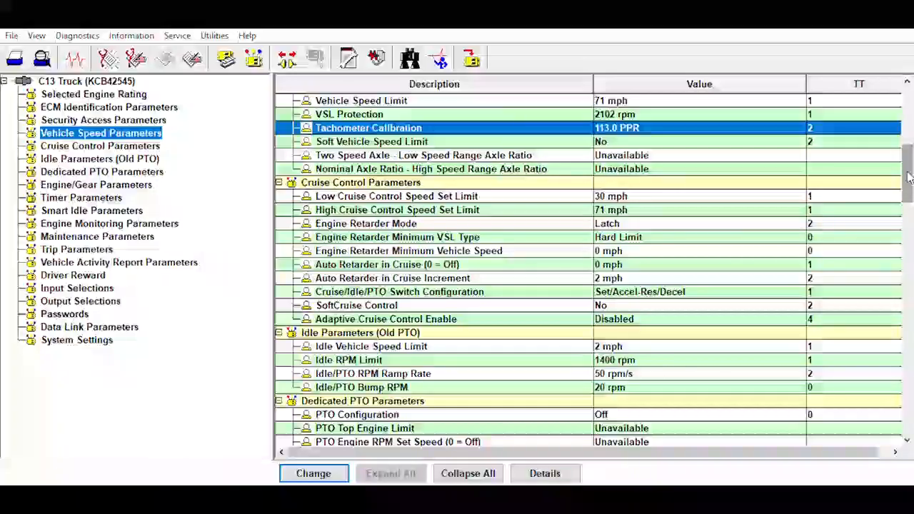
pyautogui.scroll(-3)
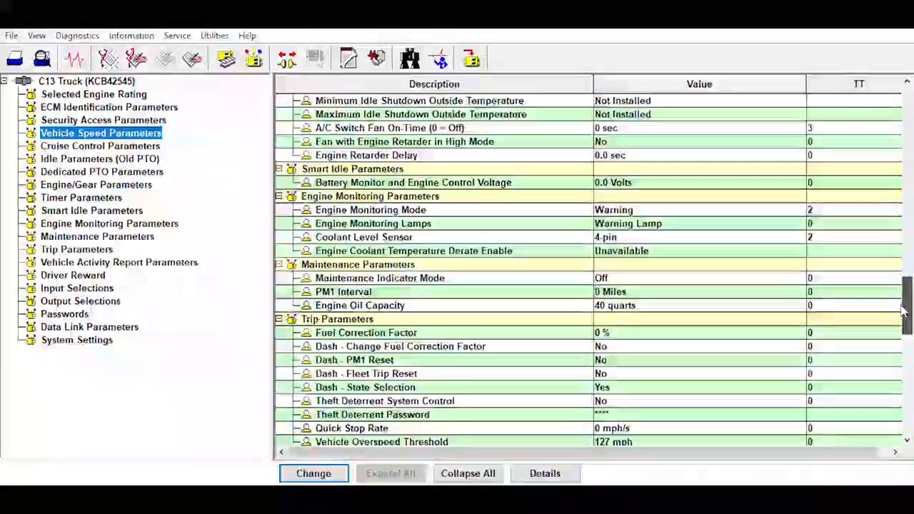
pyautogui.scroll(-3)
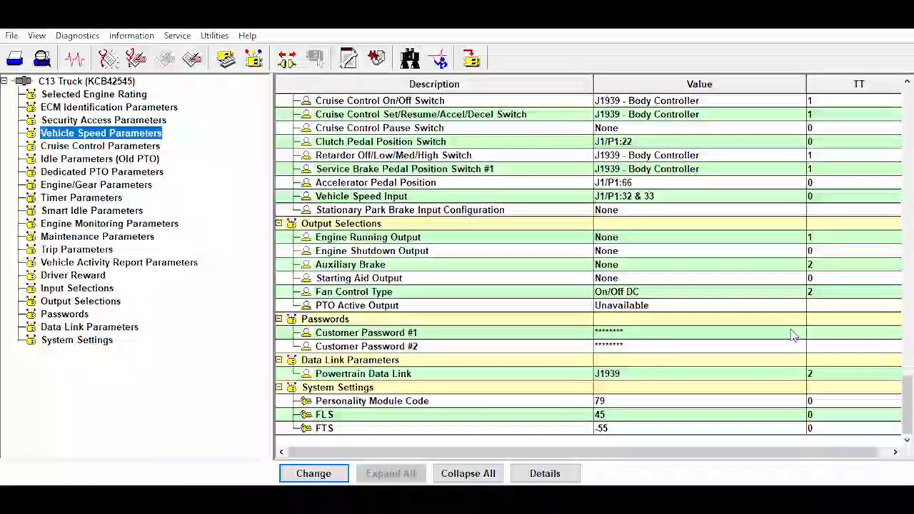
pyautogui.moveTo(610, 217)
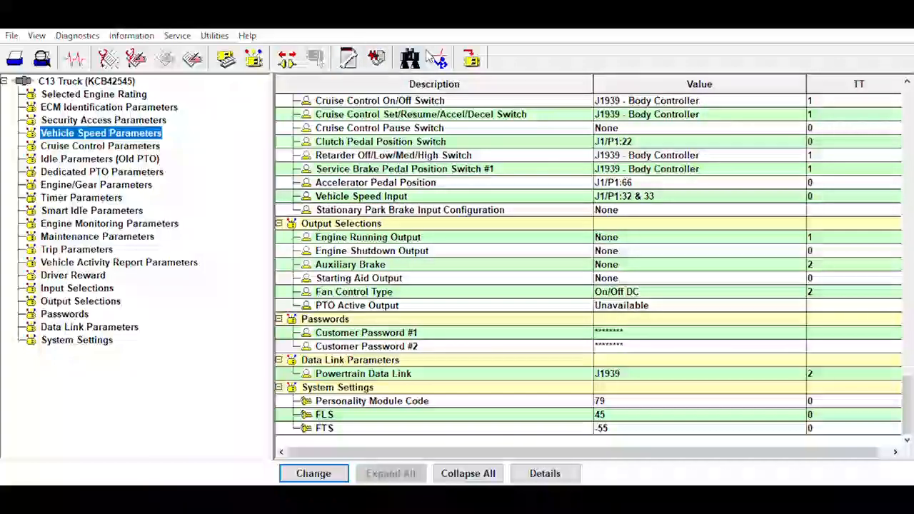
pyautogui.moveTo(436, 48)
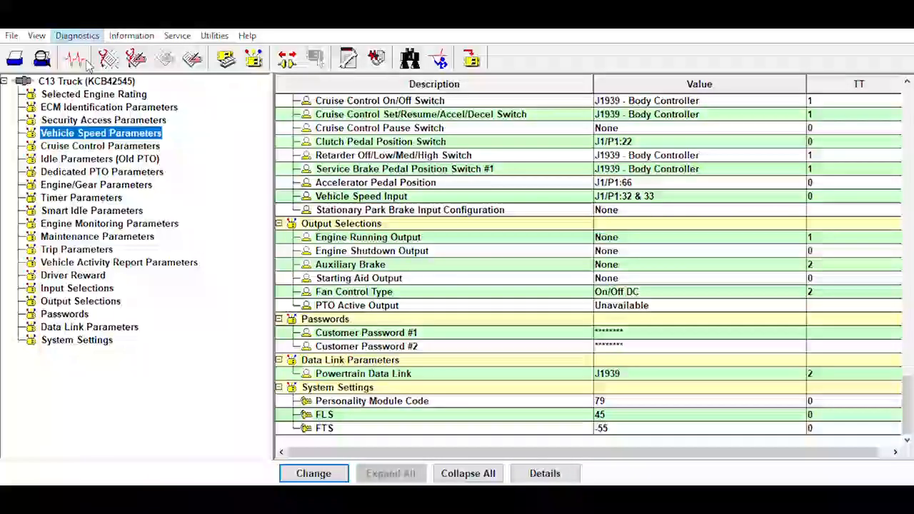
pyautogui.moveTo(117, 92)
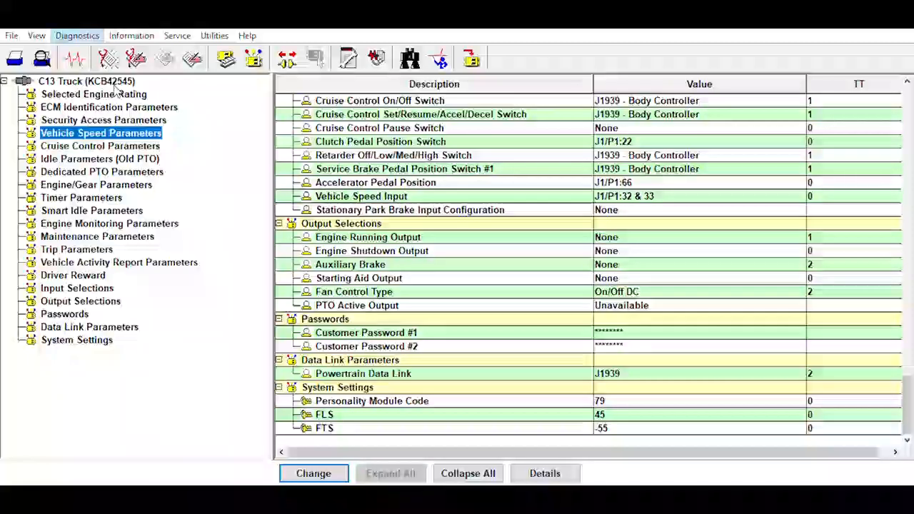
pyautogui.moveTo(240, 106)
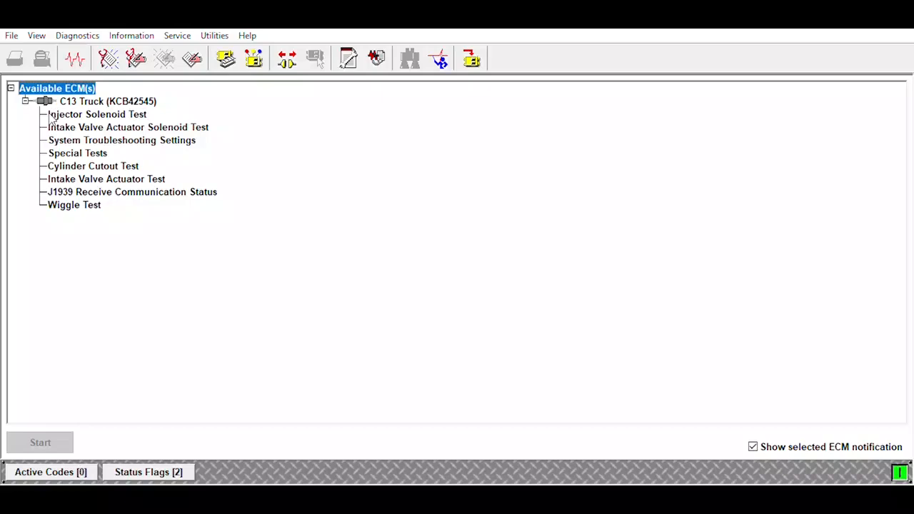
pyautogui.moveTo(48, 140)
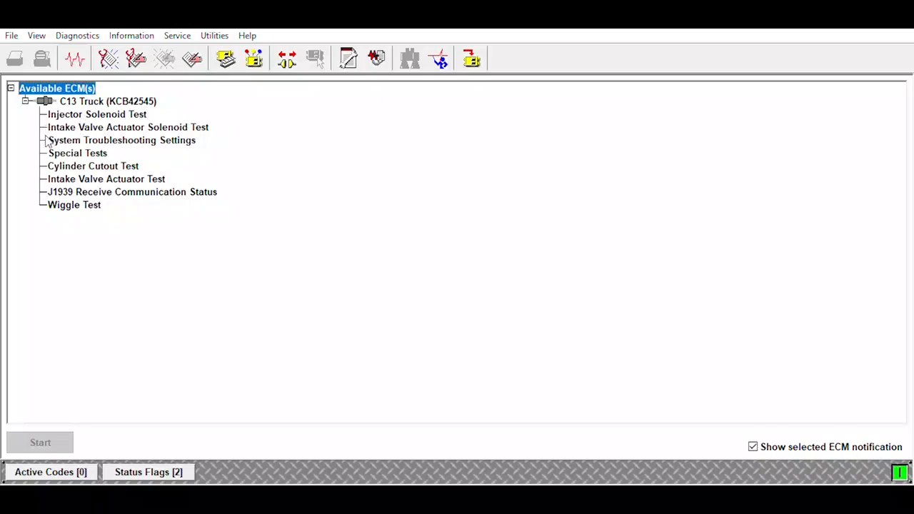
pyautogui.moveTo(59, 163)
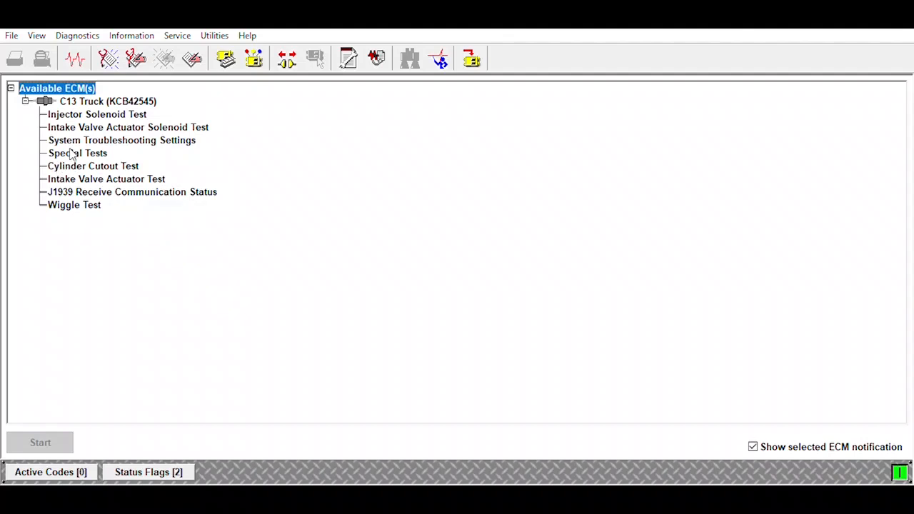
# - Open Special Tests from the list of diagnostic tests
pyautogui.doubleClick(92, 166)
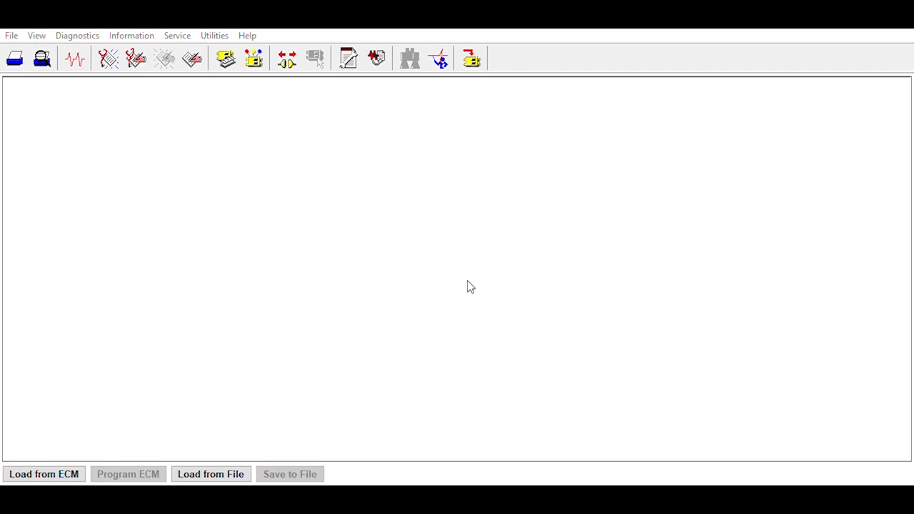
pyautogui.moveTo(443, 277)
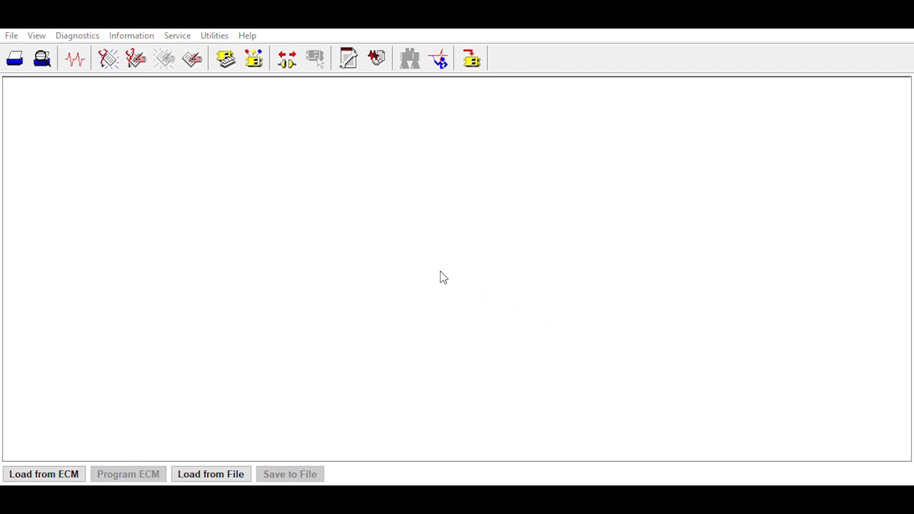
pyautogui.moveTo(289, 474)
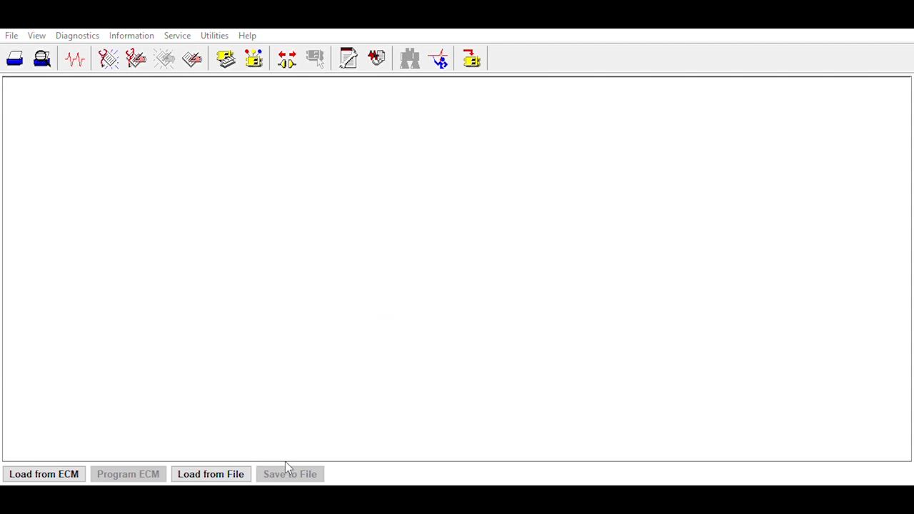
pyautogui.moveTo(487, 283)
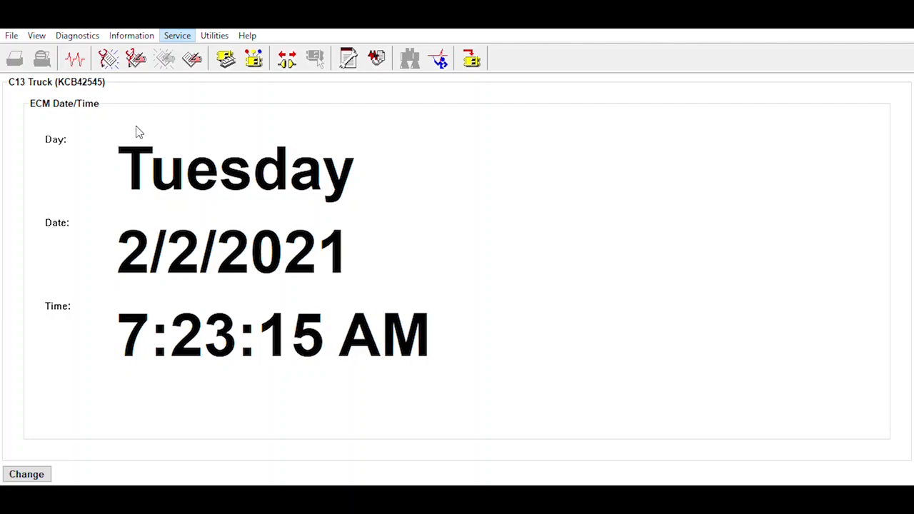
# - Show the service procedures list, including timing and injector trim calibration
pyautogui.click(27, 473)
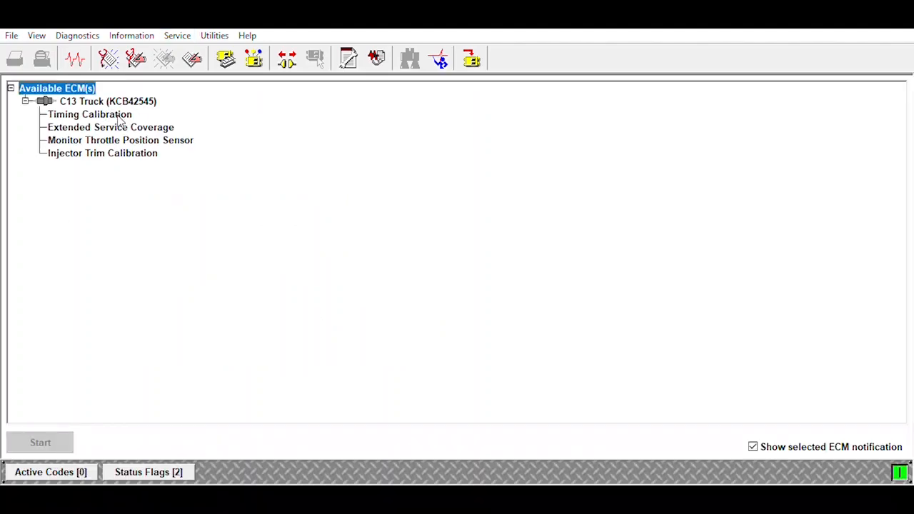
pyautogui.moveTo(106, 148)
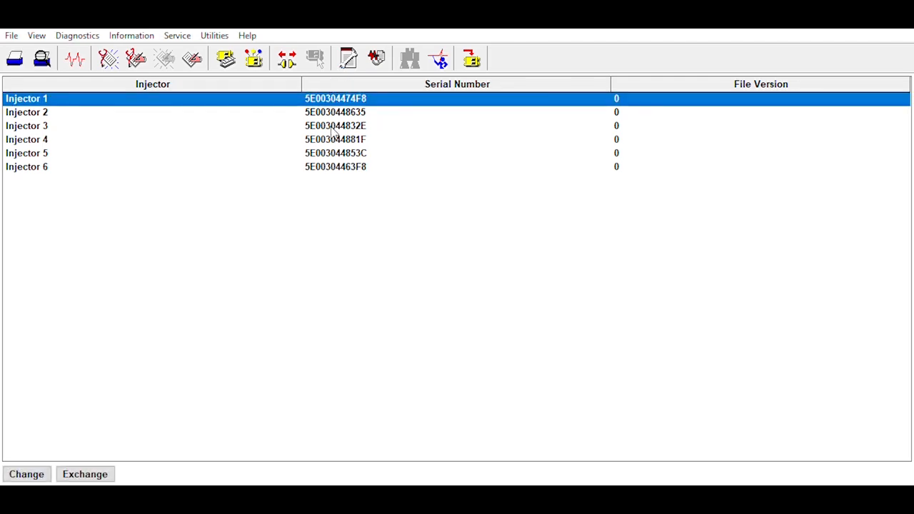
pyautogui.moveTo(427, 134)
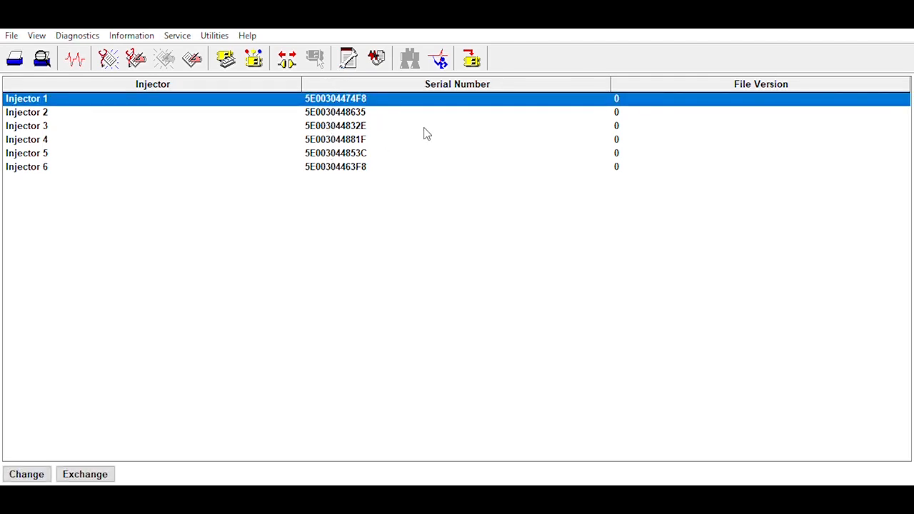
pyautogui.moveTo(477, 84)
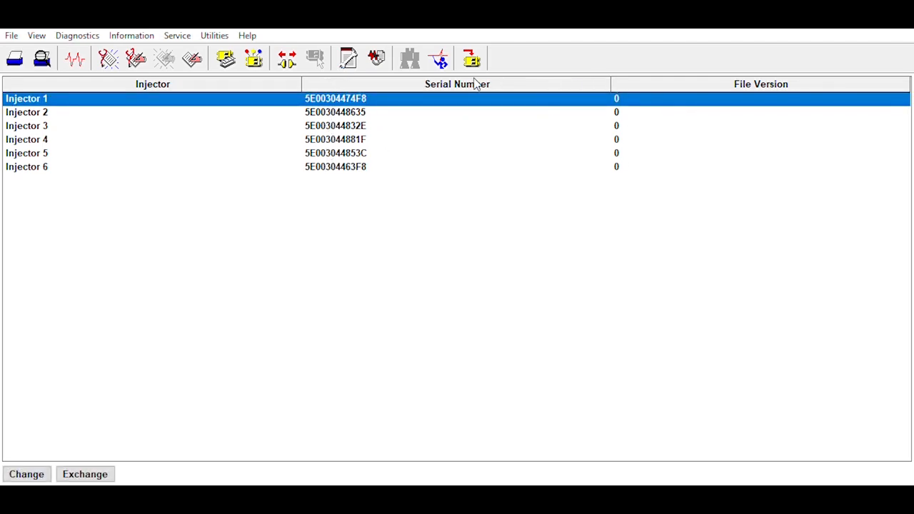
pyautogui.moveTo(365, 91)
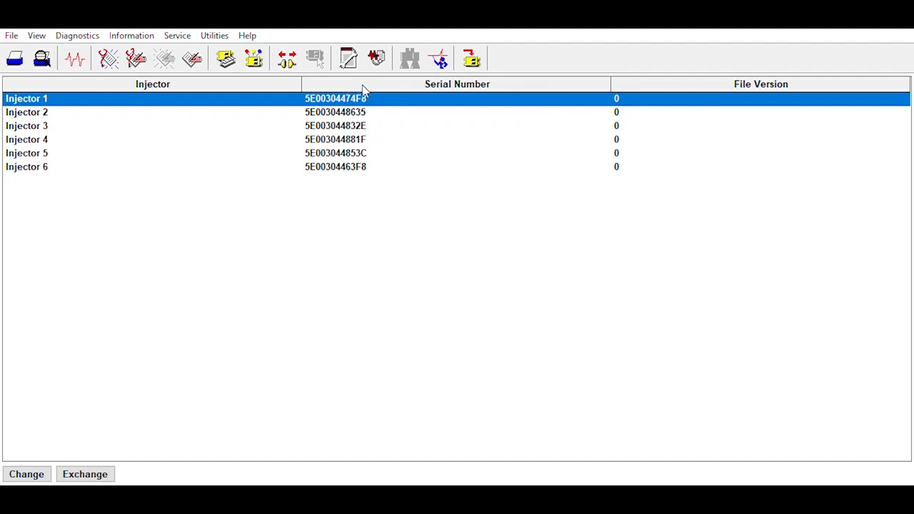
pyautogui.moveTo(110, 272)
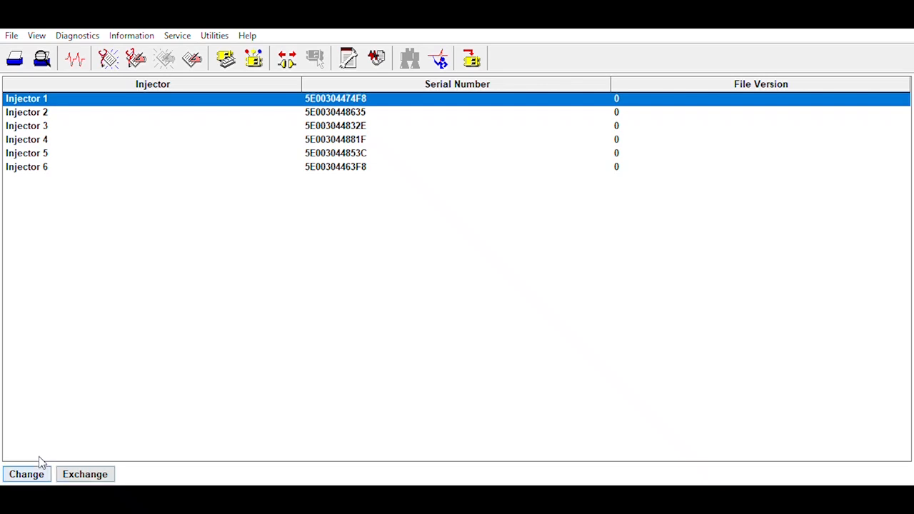
pyautogui.moveTo(179, 136)
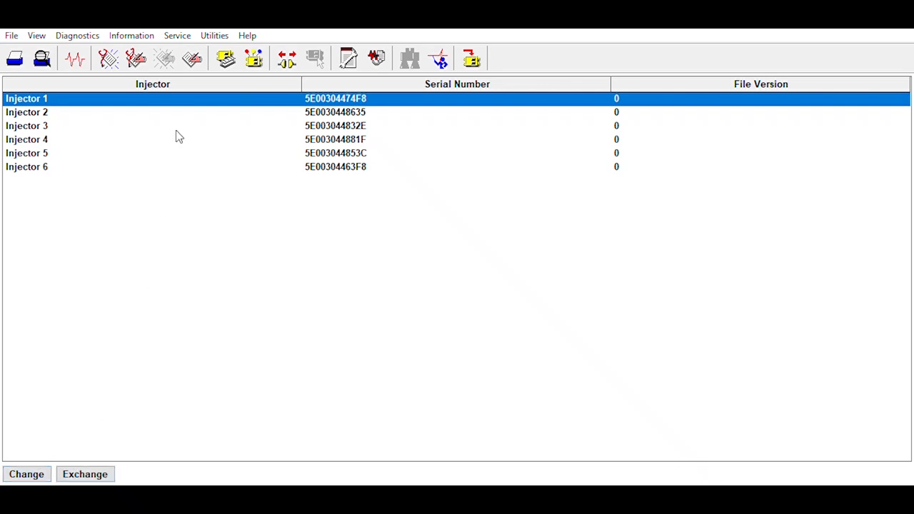
pyautogui.moveTo(214, 35)
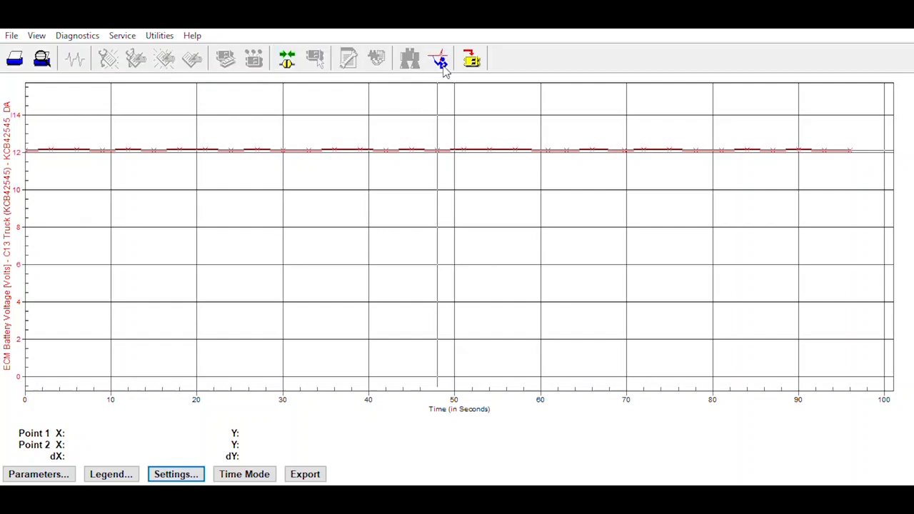
pyautogui.moveTo(311, 119)
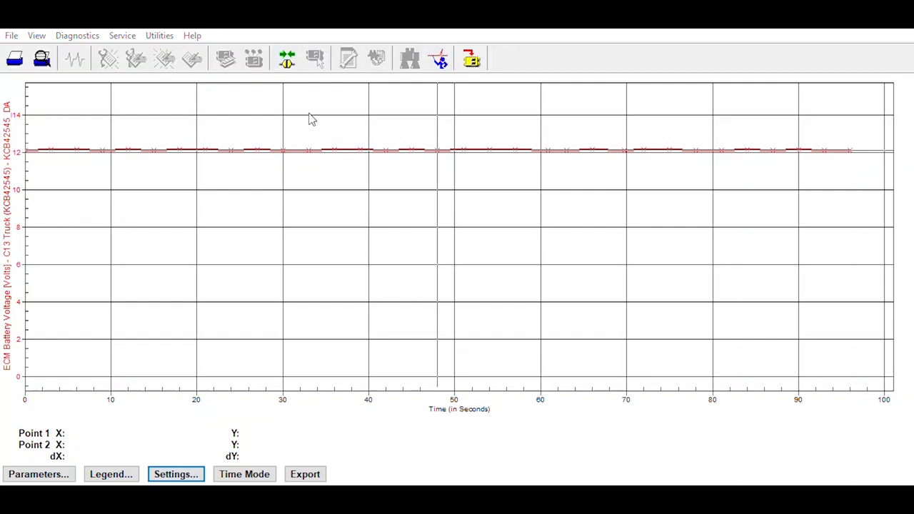
pyautogui.moveTo(631, 117)
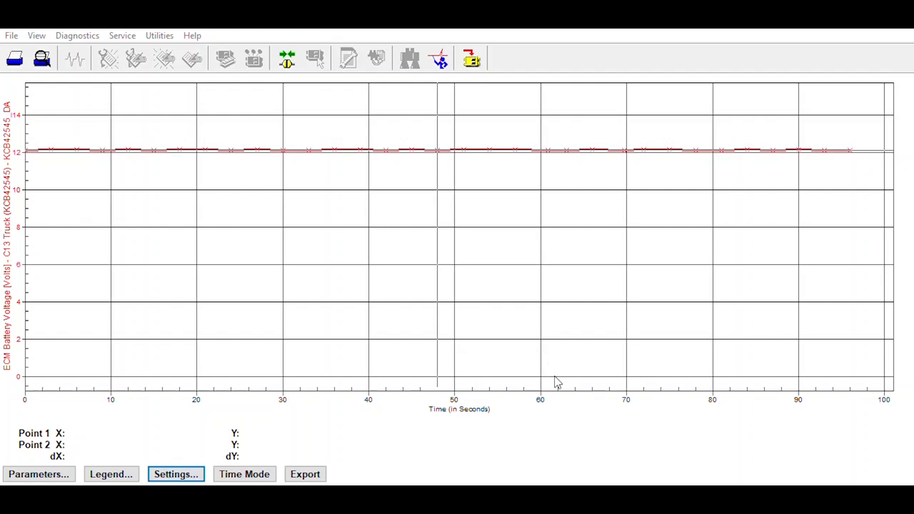
pyautogui.moveTo(612, 440)
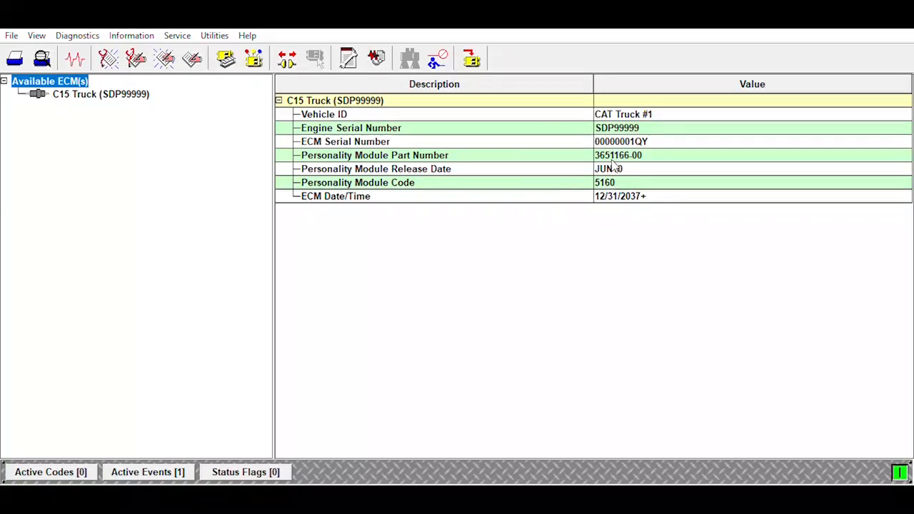
pyautogui.moveTo(93, 45)
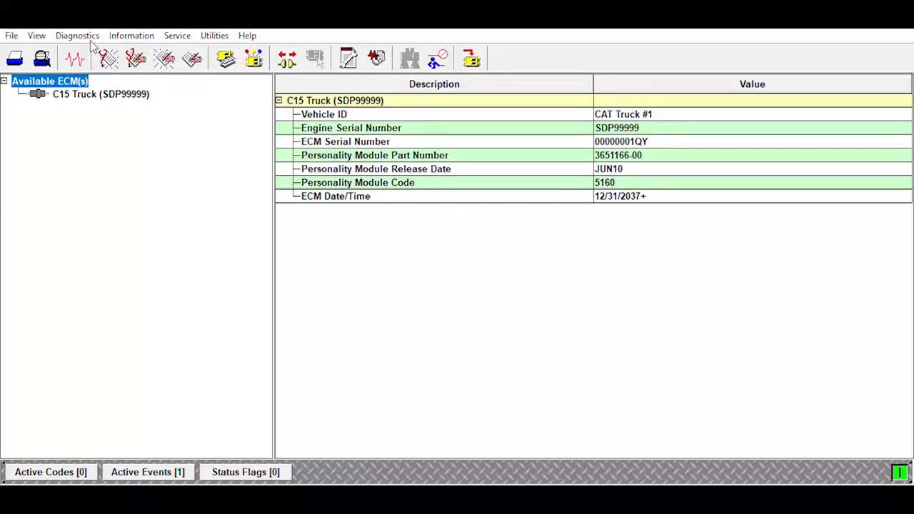
# - Start the cylinder cutout test setup from Diagnostic Tests, defaulting to 4-cylinder
pyautogui.click(75, 58)
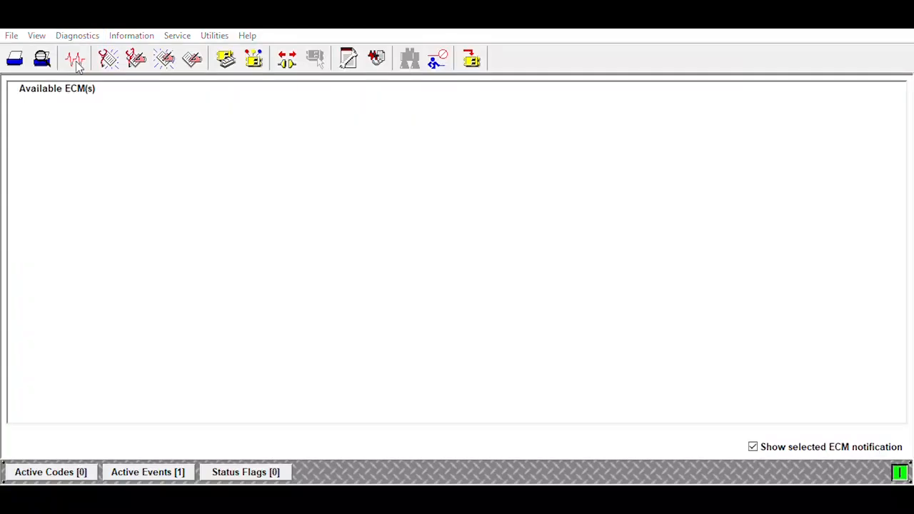
pyautogui.click(75, 59)
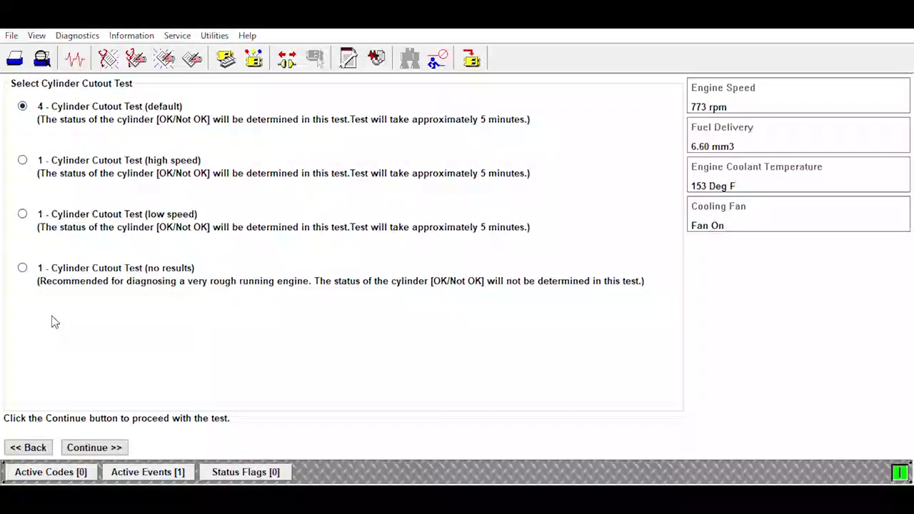
# - Confirm the 4-cylinder test and its conditions, cutting out cylinders 3–6
pyautogui.click(93, 447)
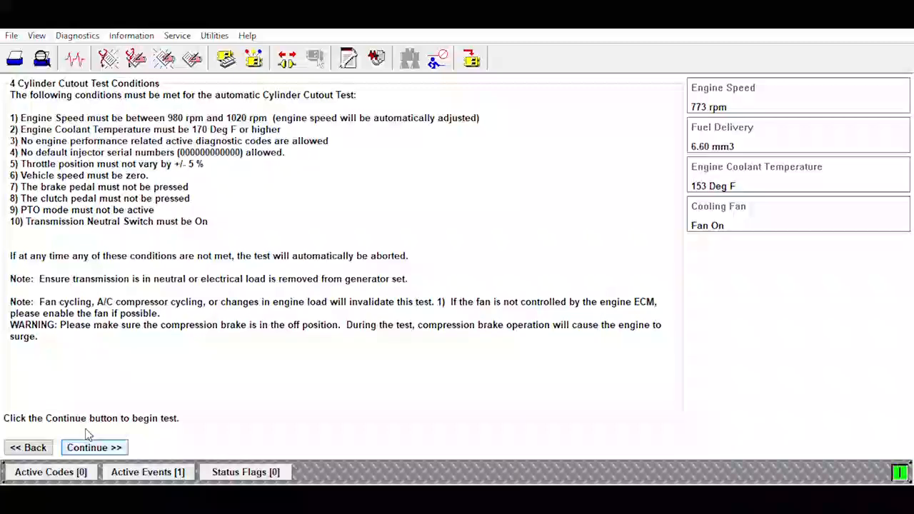
pyautogui.click(94, 447)
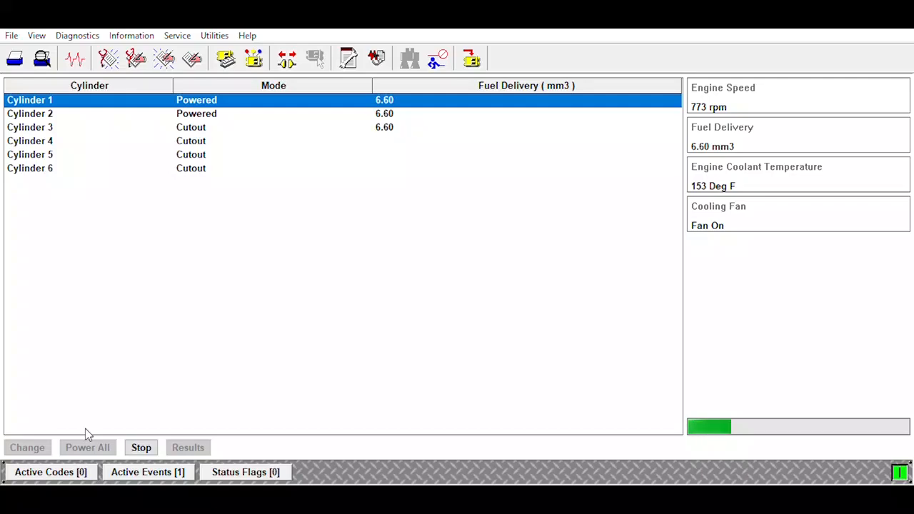
# - Monitor the 4-cylinder cutout test as all six cylinders return to powered
pyautogui.click(87, 448)
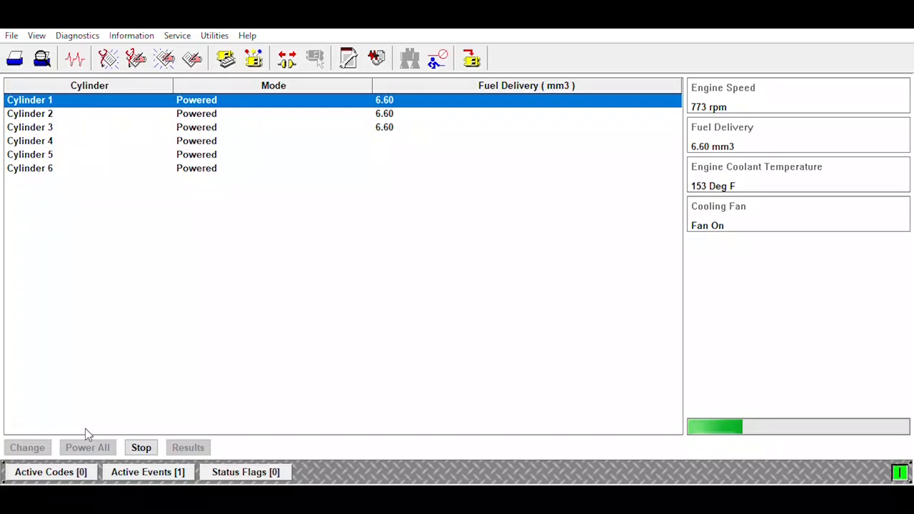